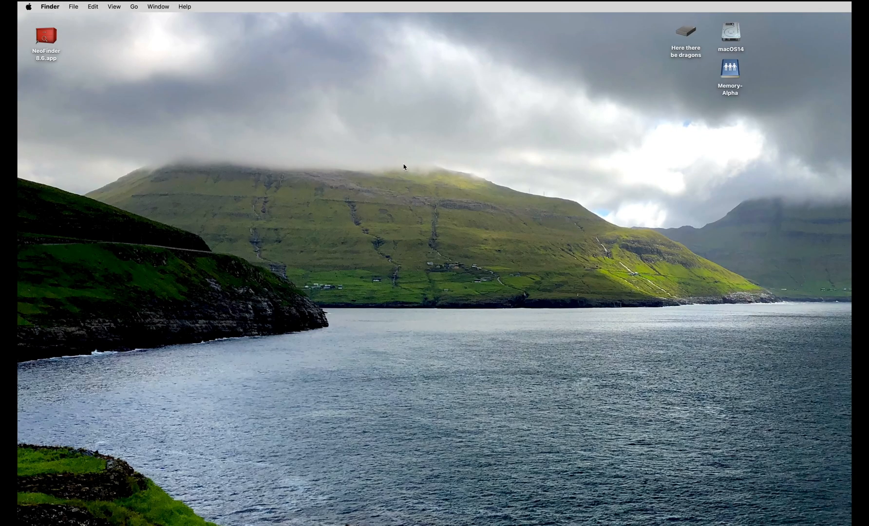
mouse_move(729, 74)
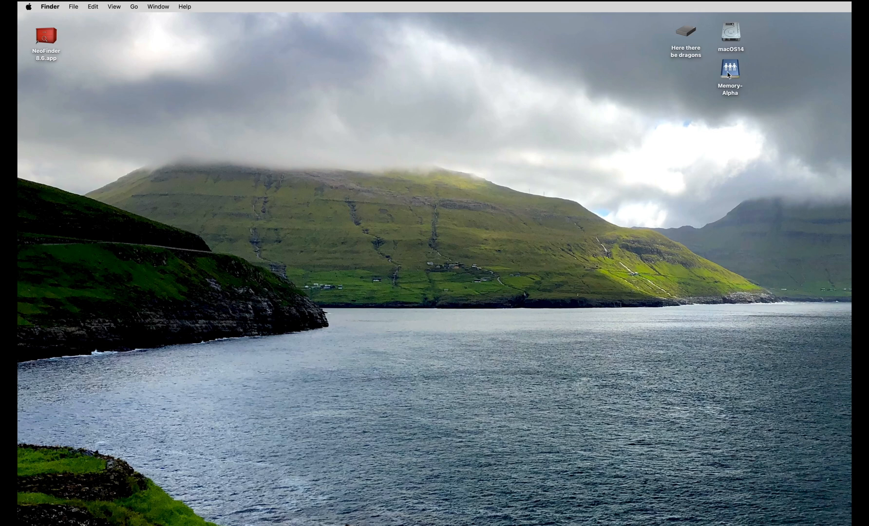
- Open the Memory-Alpha volume and select the Fedcon 2024 Bonn folder
double_click(730, 68)
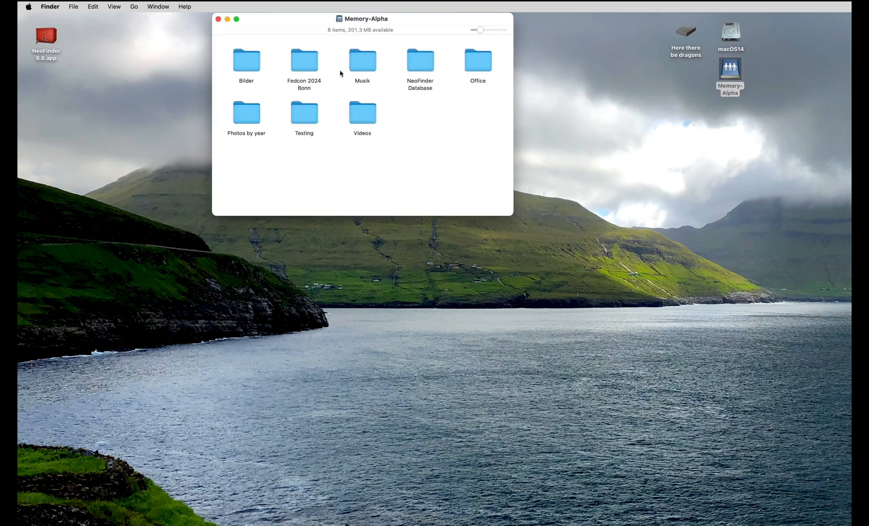
click(303, 60)
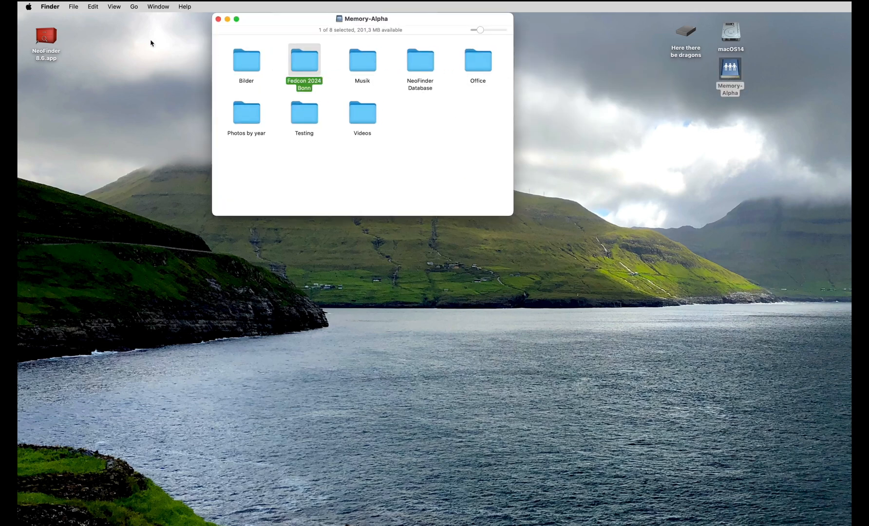
- Search Memory-Alpha for 'fedcon' in Finder, find nothing, and close the results
click(73, 7)
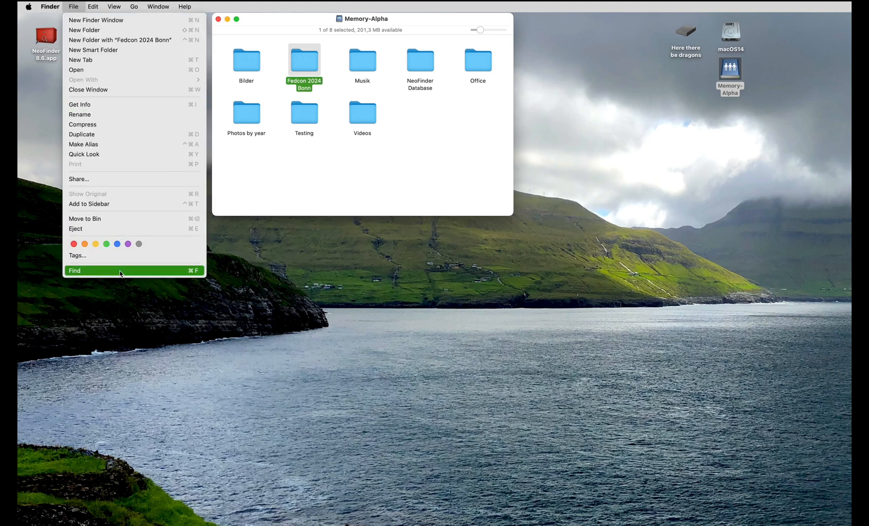
click(74, 271)
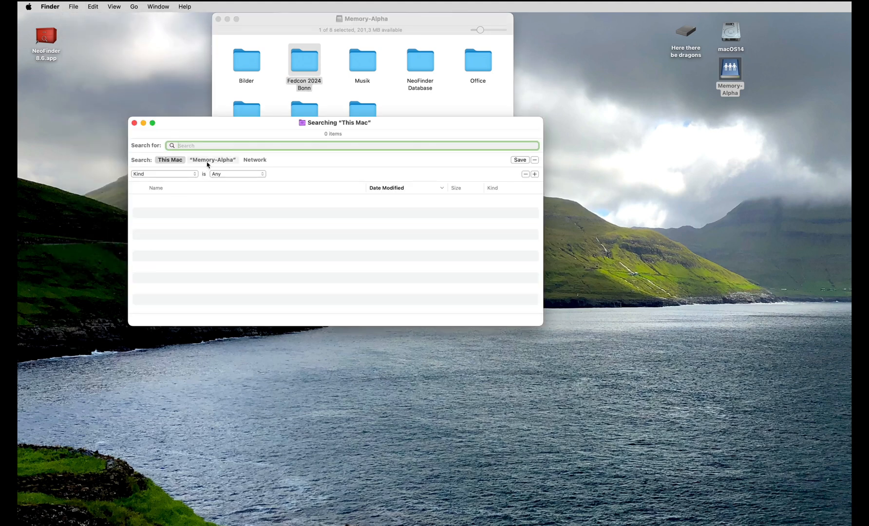
click(213, 160)
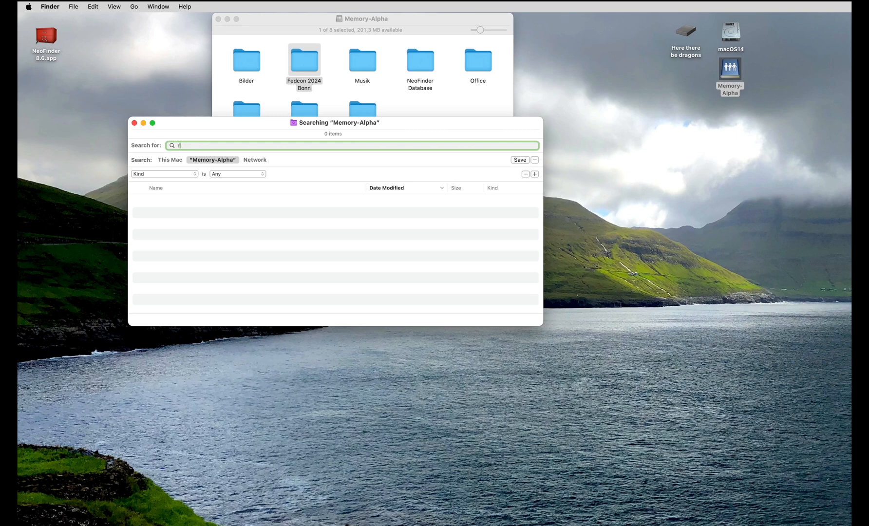
text(edcon)
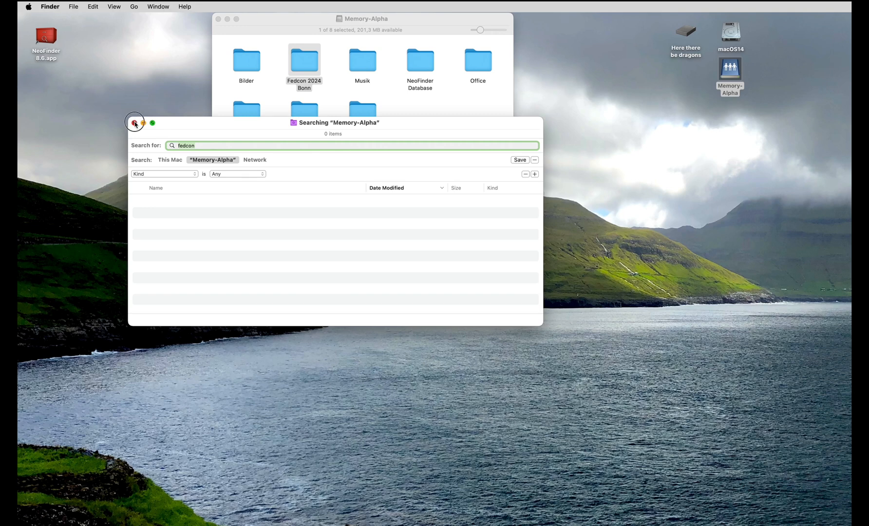
click(134, 122)
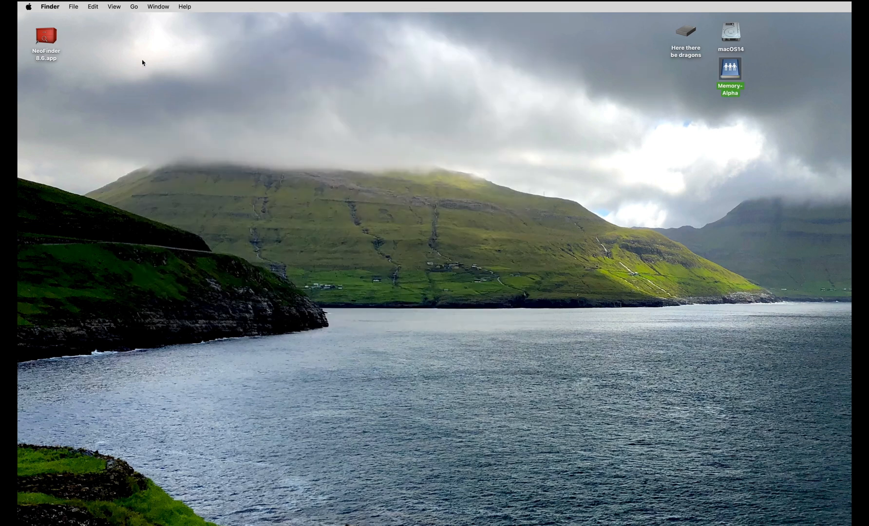
- Launch NeoFinder 8.6.app from the desktop, retrying until its library window appears
click(46, 36)
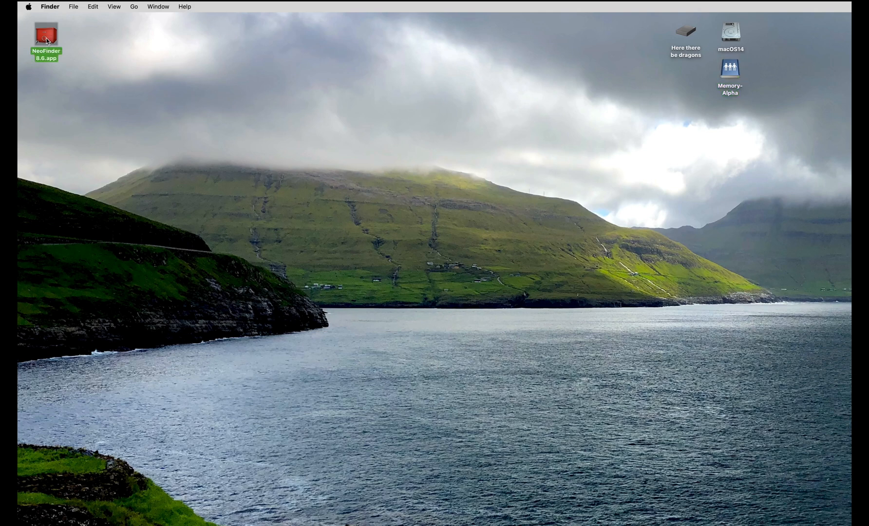
double_click(46, 32)
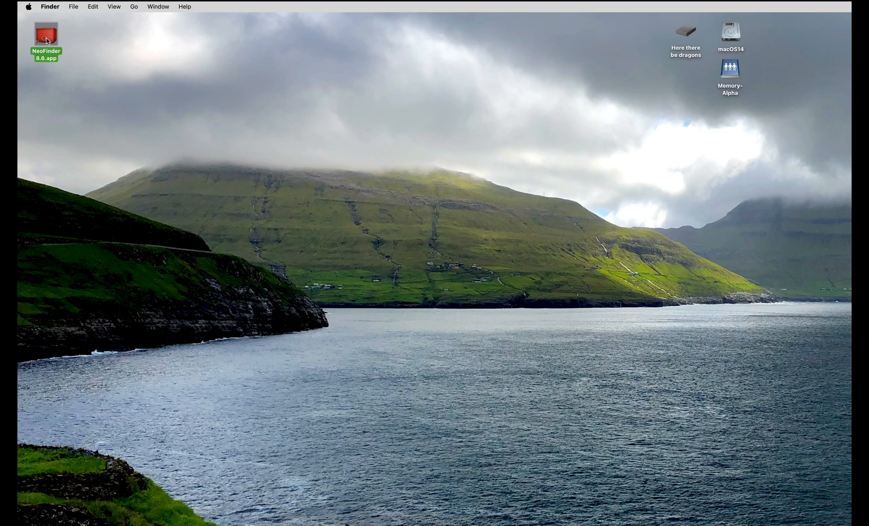
click(46, 33)
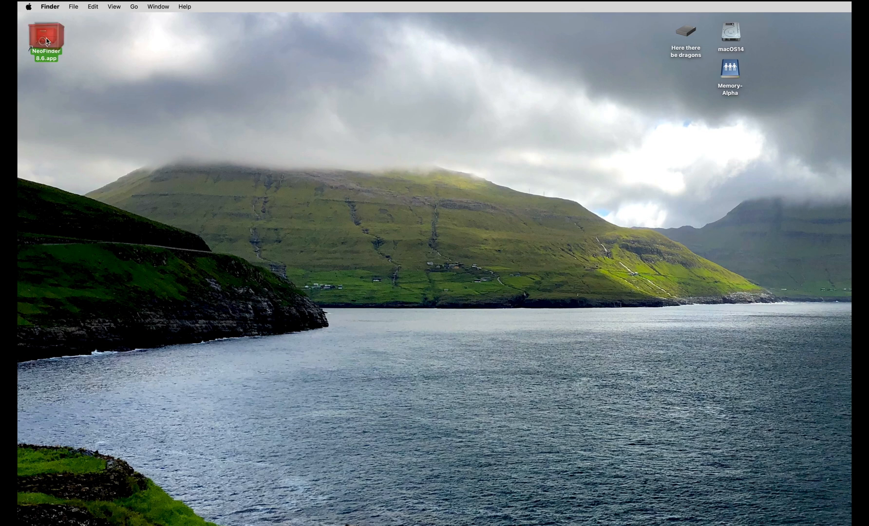
double_click(45, 36)
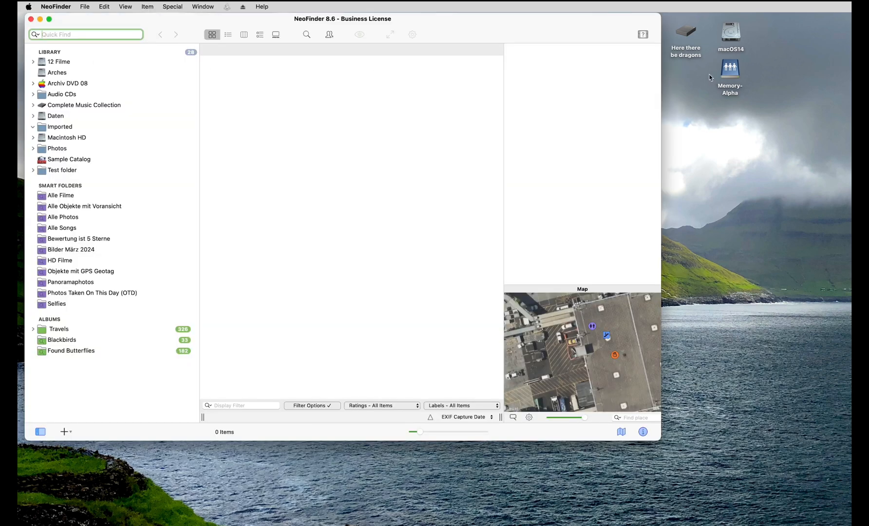
- Drag Memory-Alpha into the NeoFinder library and accept the default cataloging settings
drag(730, 68, 213, 345)
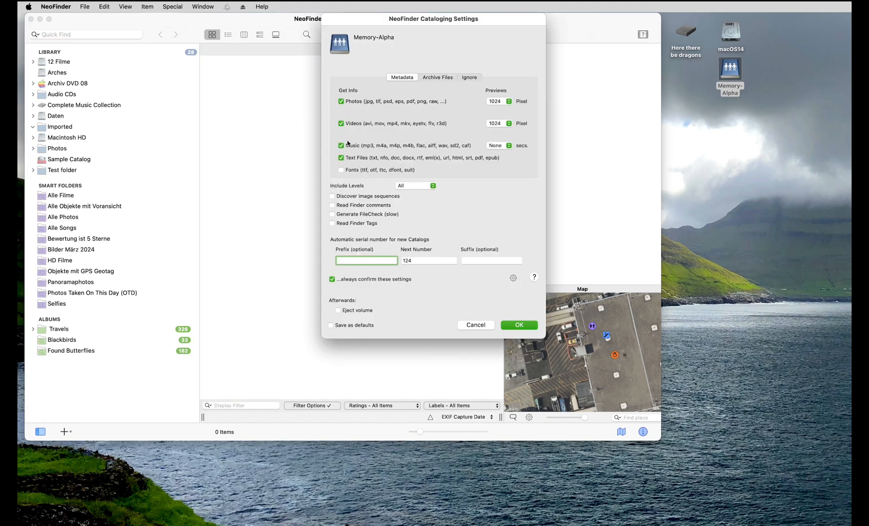
click(518, 325)
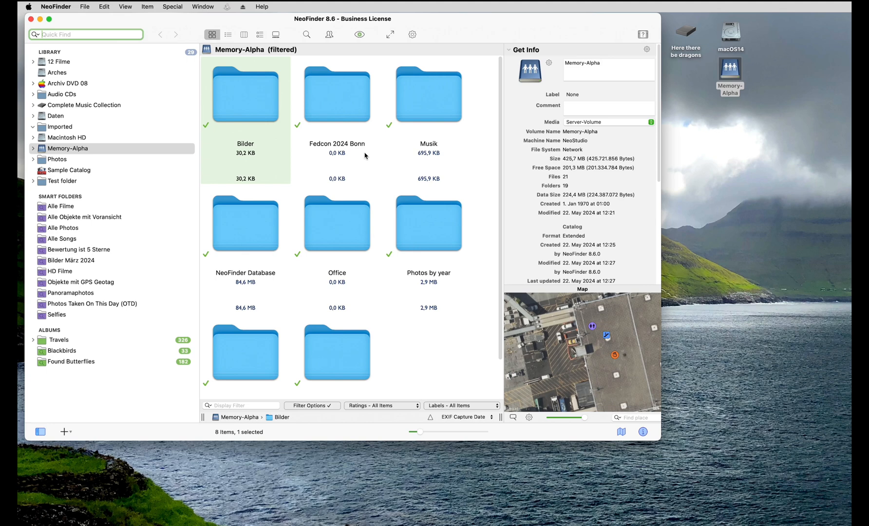
- Quick-find 'fedcon' across all catalogs and preview the IMG_4344.HEIC result
click(86, 33)
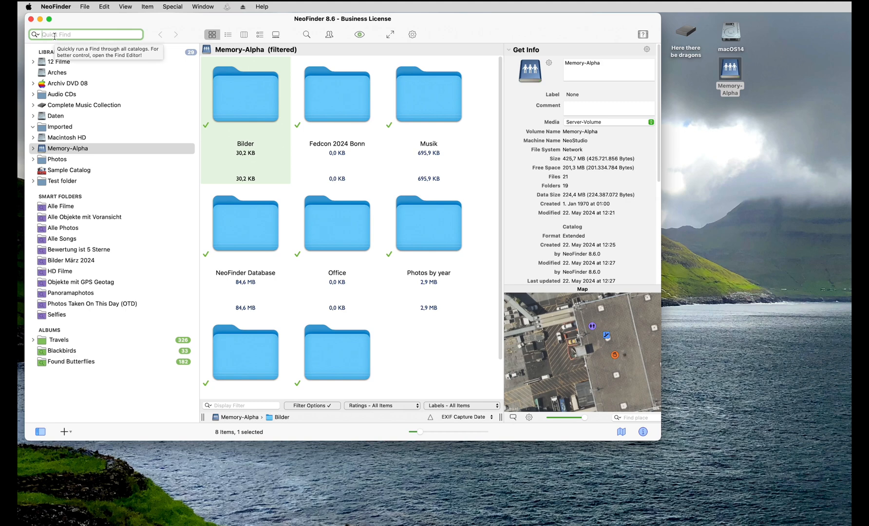
text(fedcon)
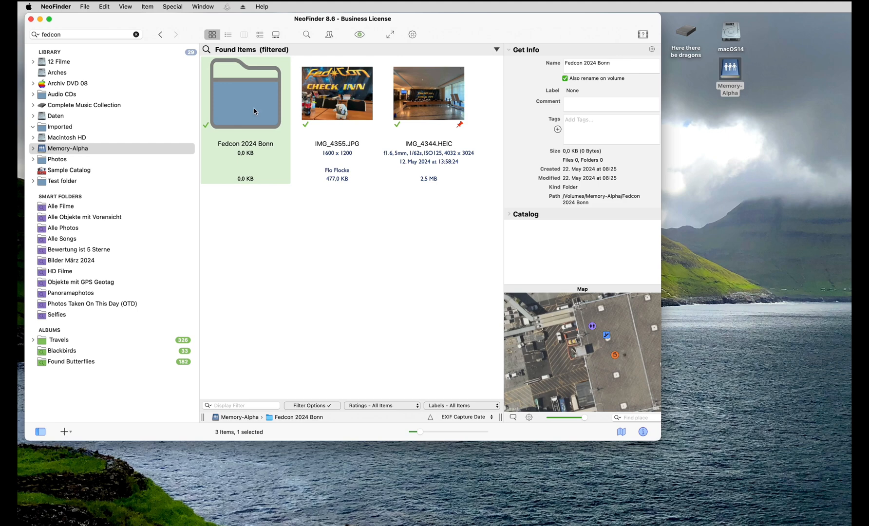
mouse_move(253, 112)
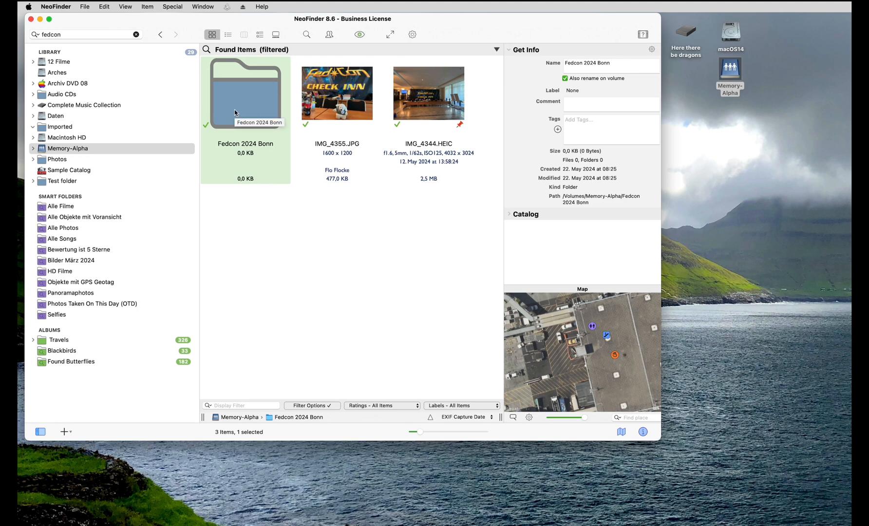
mouse_move(343, 109)
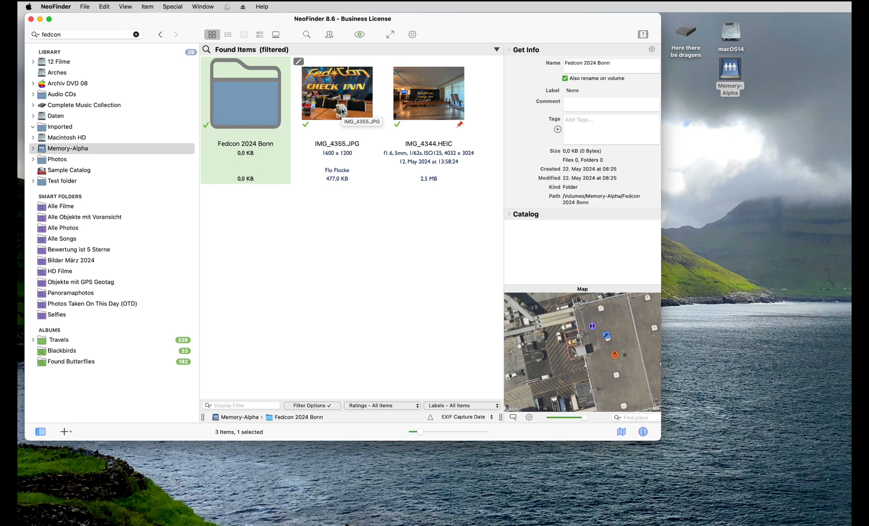
click(428, 94)
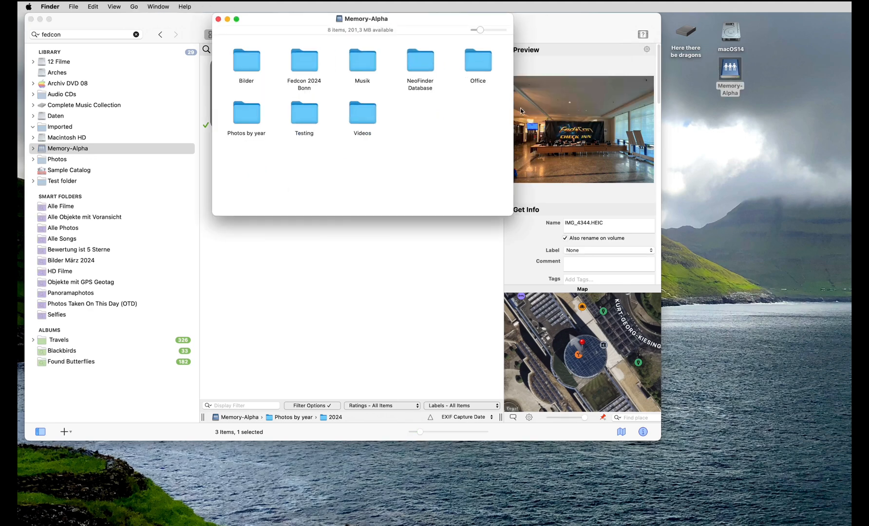
mouse_move(347, 117)
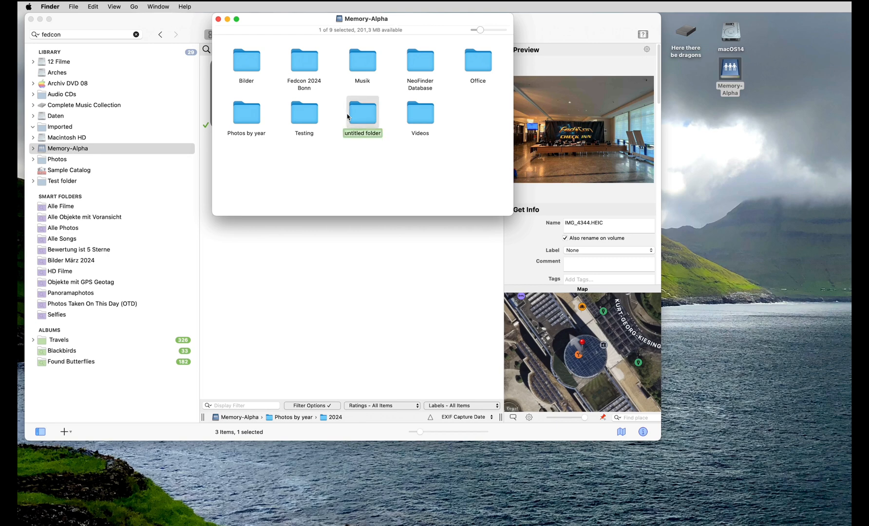
- Name the new folder on Memory-Alpha 'Projects'
text(Projects)
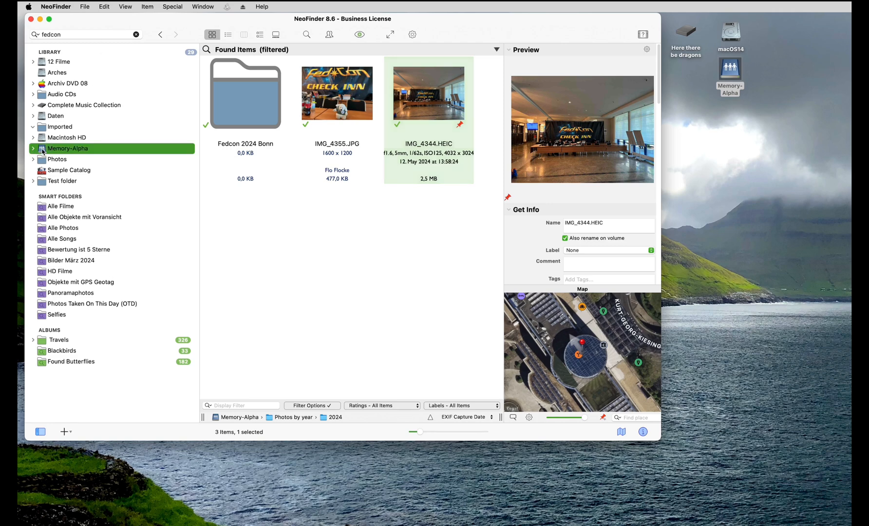
- Select the Memory-Alpha catalog and run File > Update Catalog with default settings
click(67, 148)
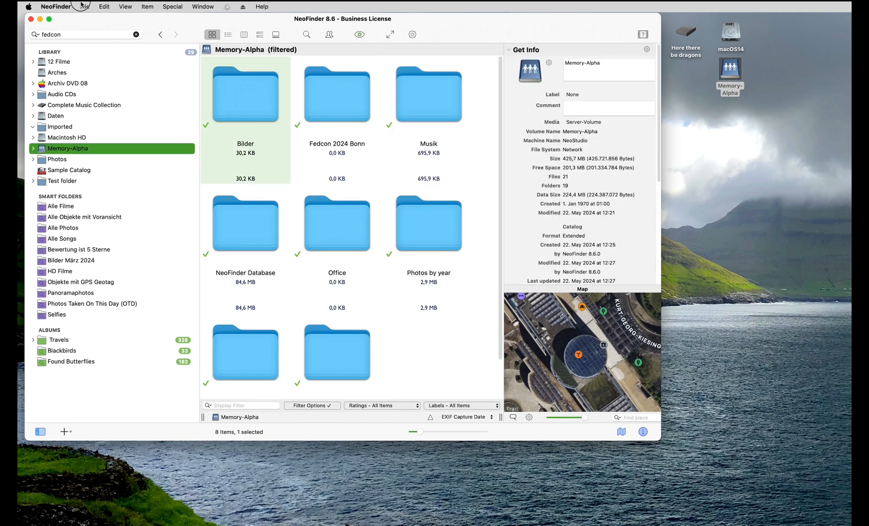
click(84, 7)
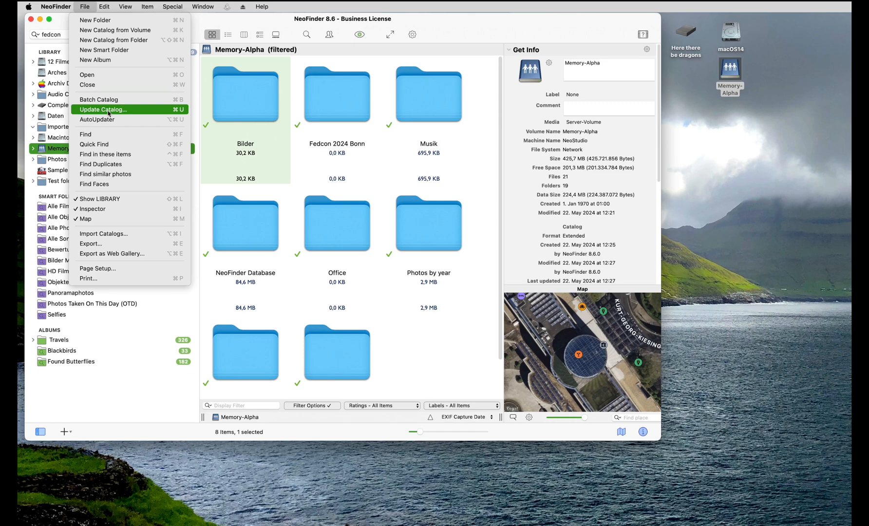
click(104, 109)
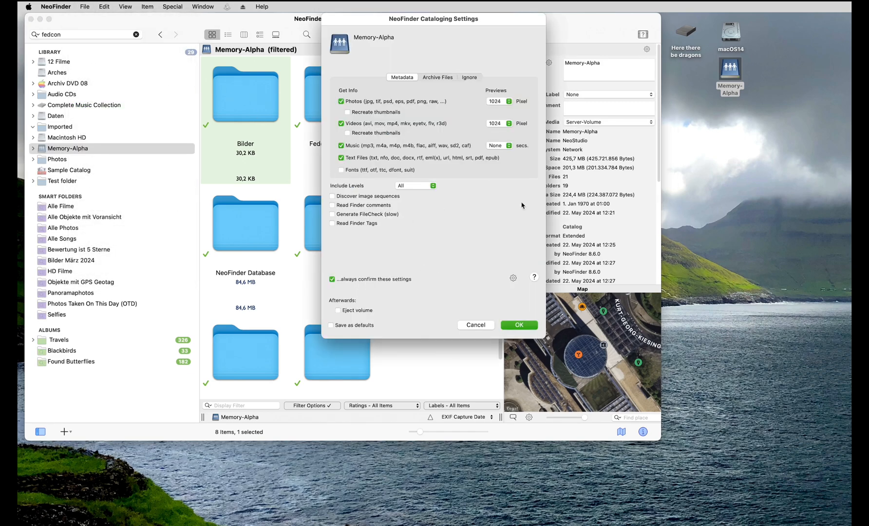
click(518, 325)
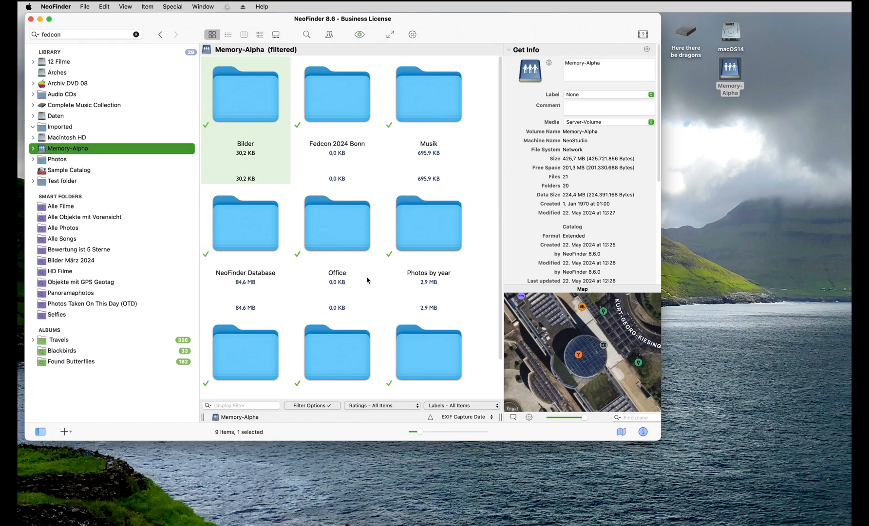
mouse_move(347, 276)
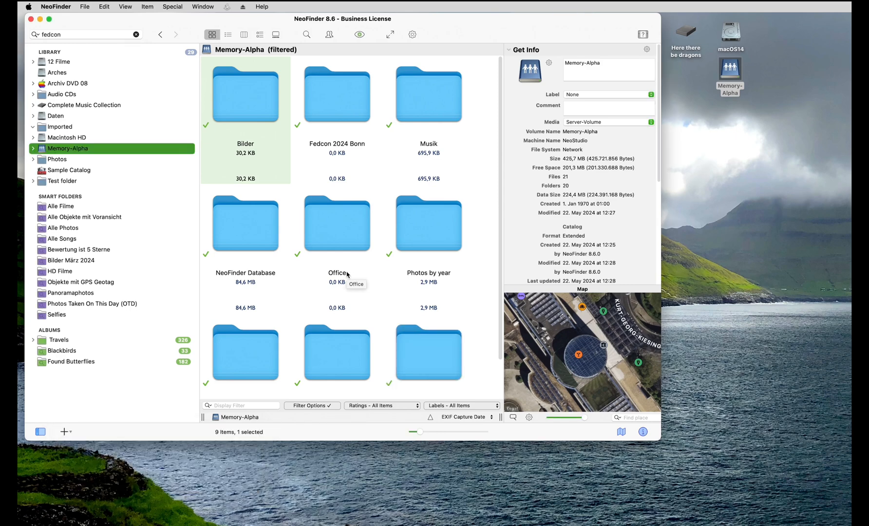